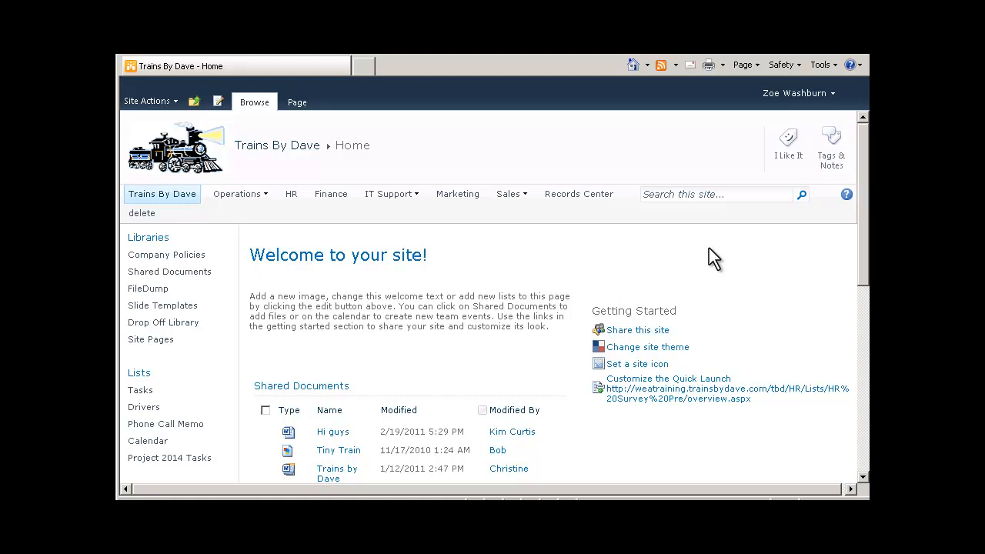
mouse_move(521, 202)
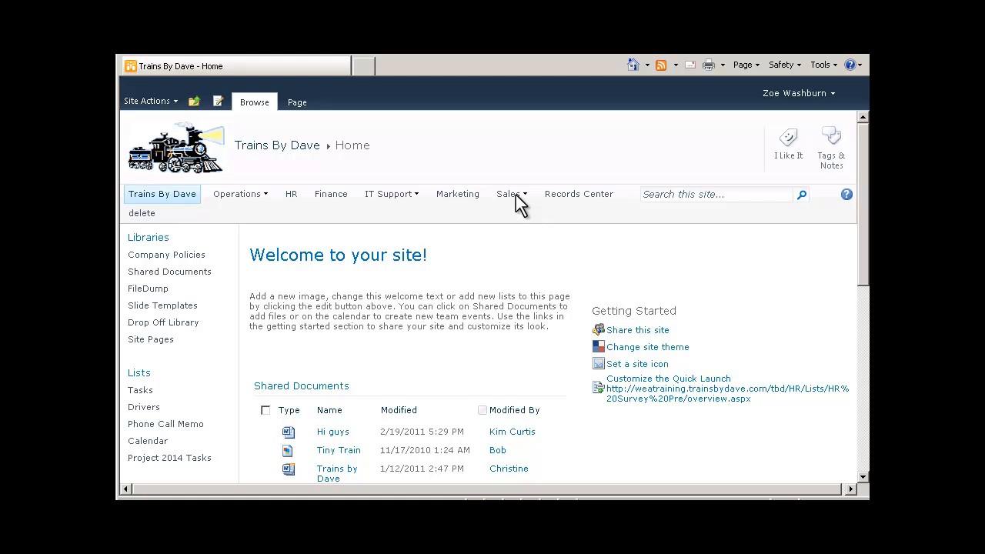
Go to the Sales subsite home page and bring its Lists section with Sales Calendar into view
click(508, 194)
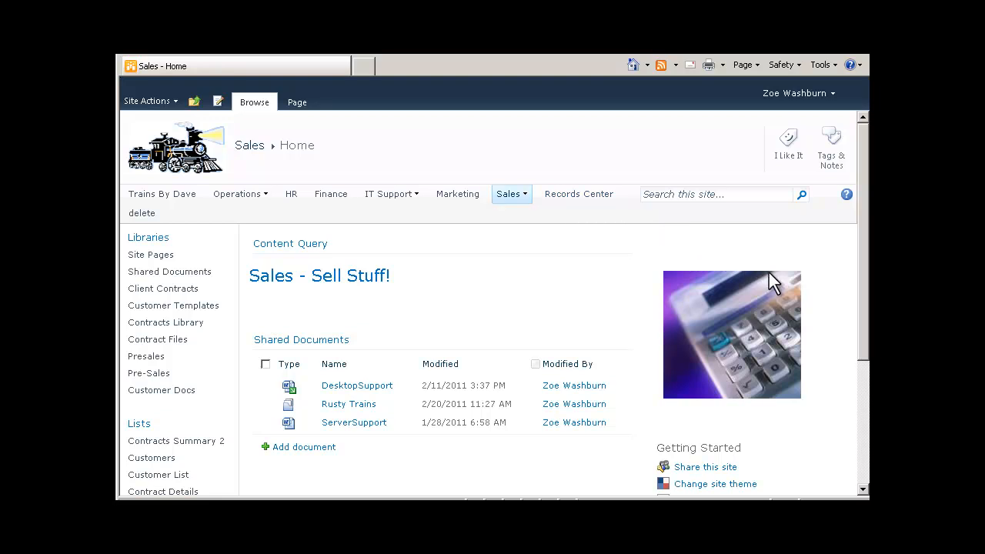
scroll(down, 3)
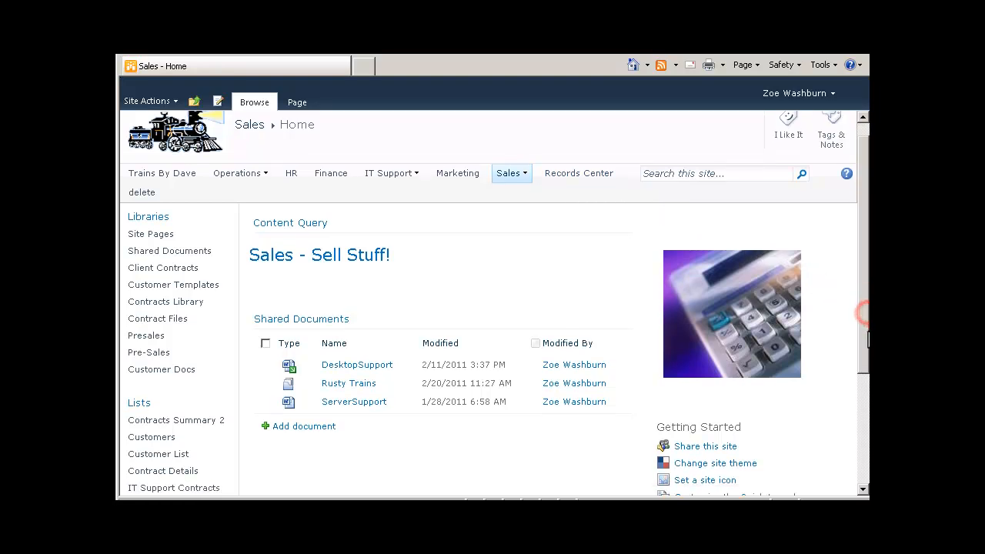
scroll(down, 3)
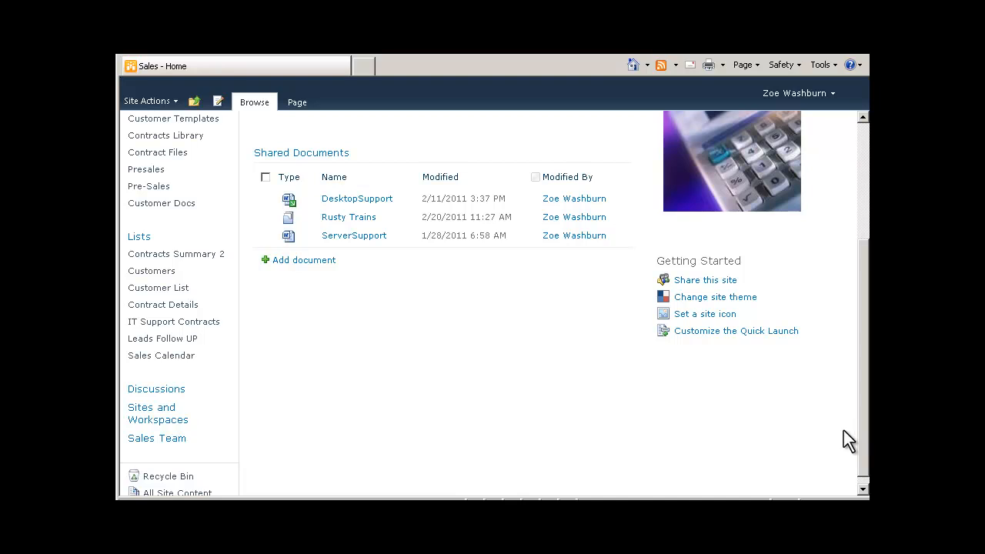
mouse_move(357, 381)
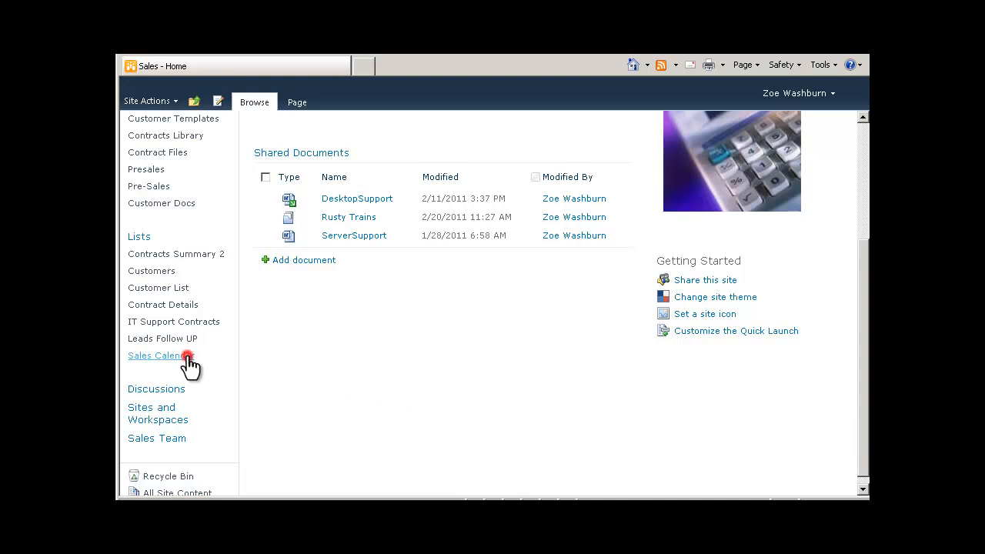
From the Sales Calendar, reach its List Settings page via the Calendar ribbon
click(157, 354)
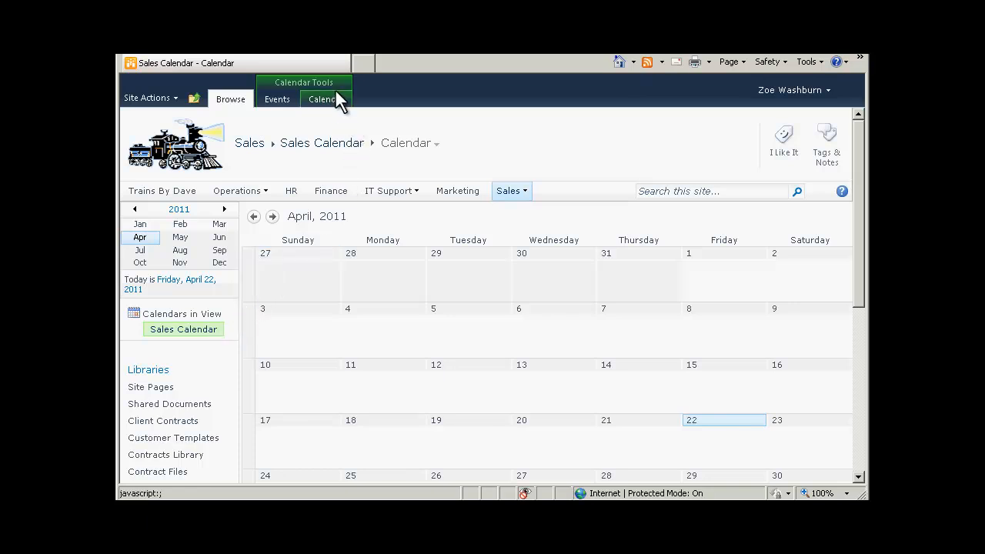
click(326, 99)
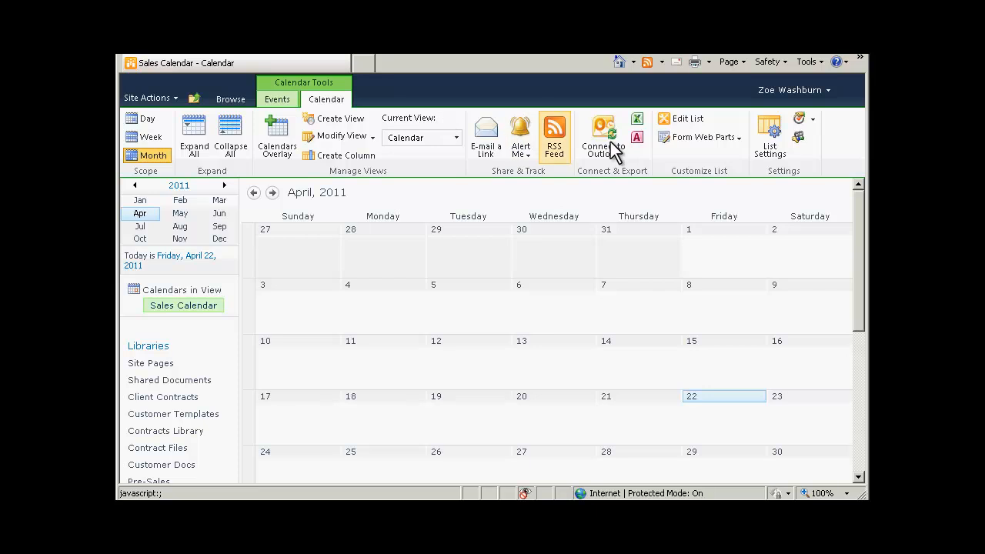
mouse_move(700, 135)
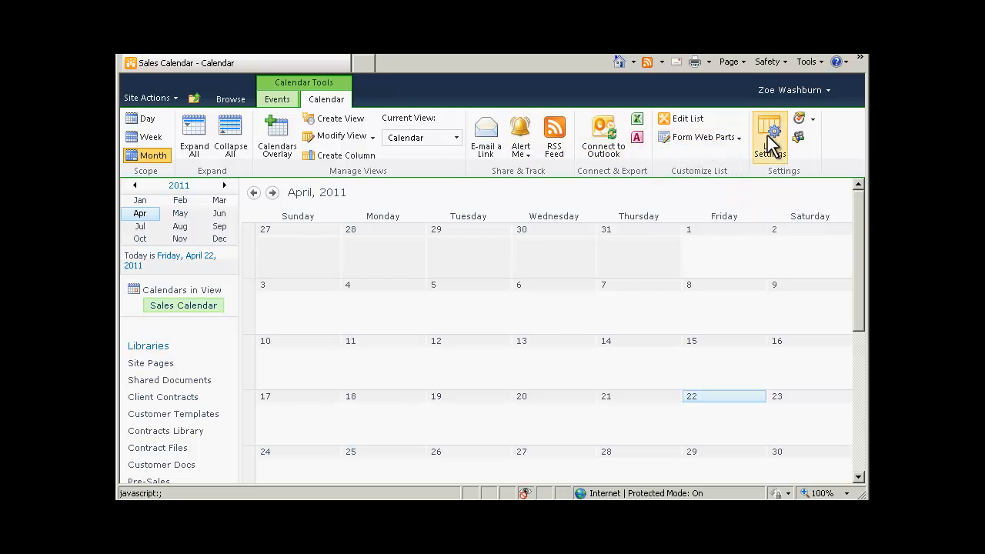
click(768, 130)
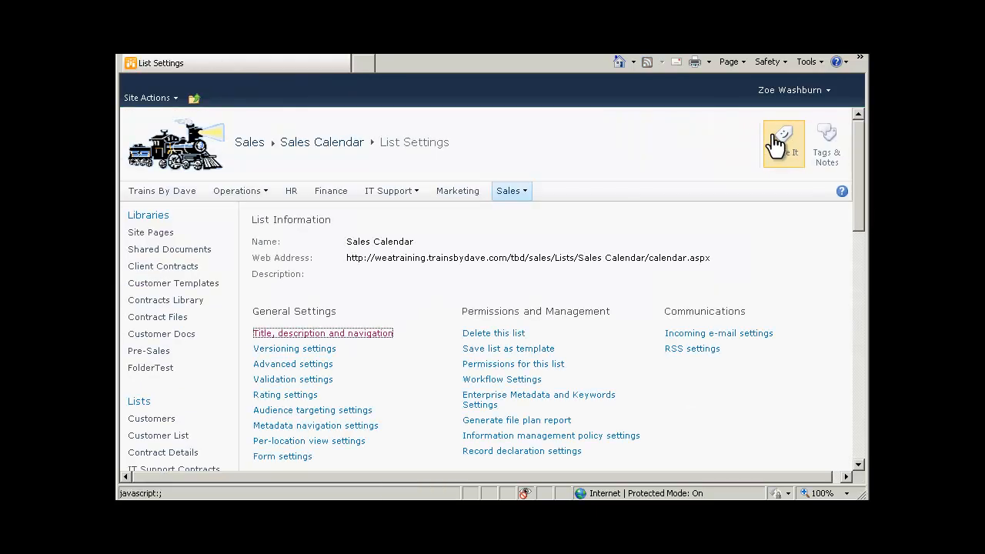
click(783, 142)
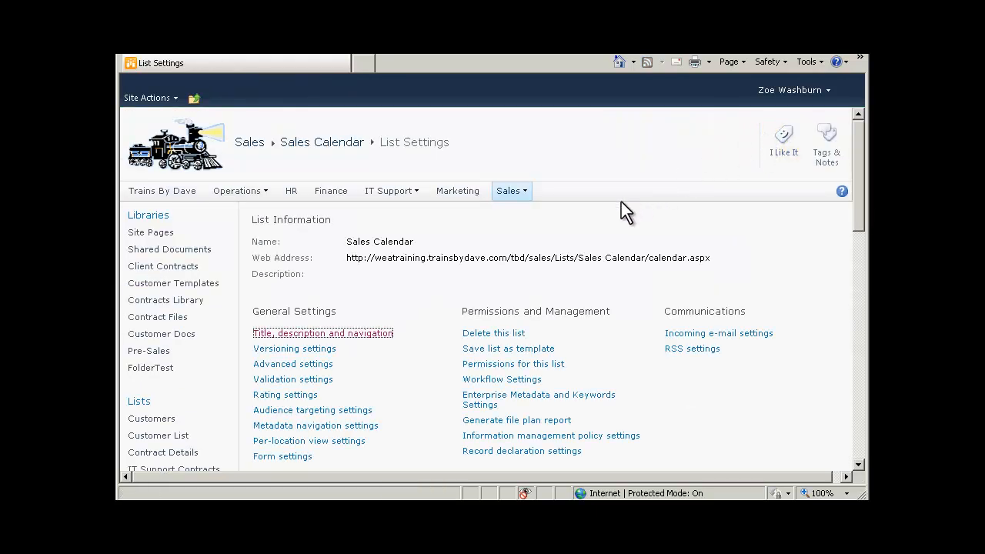
mouse_move(369, 338)
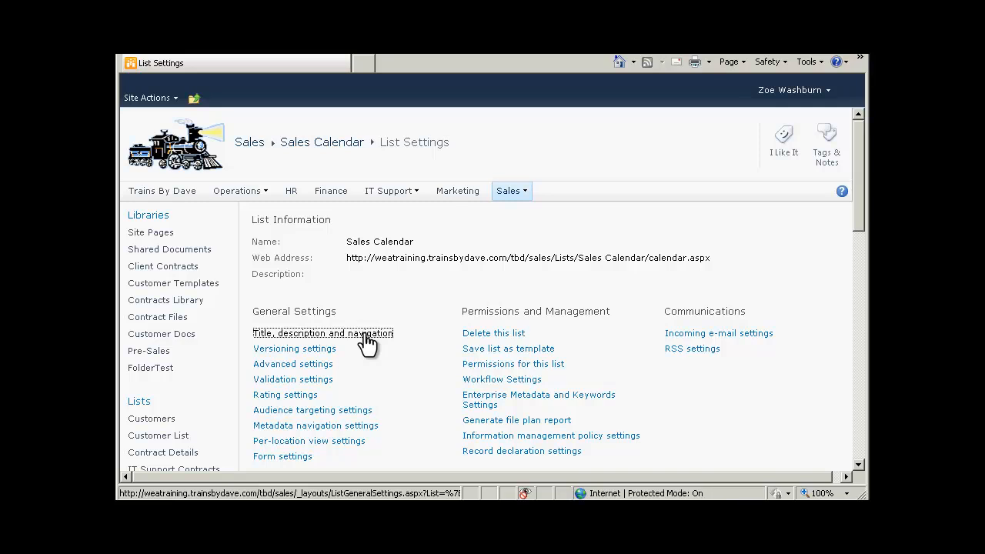
In Title, description and navigation, set 'Use this calendar to share member's schedule?' to Yes and save
click(322, 333)
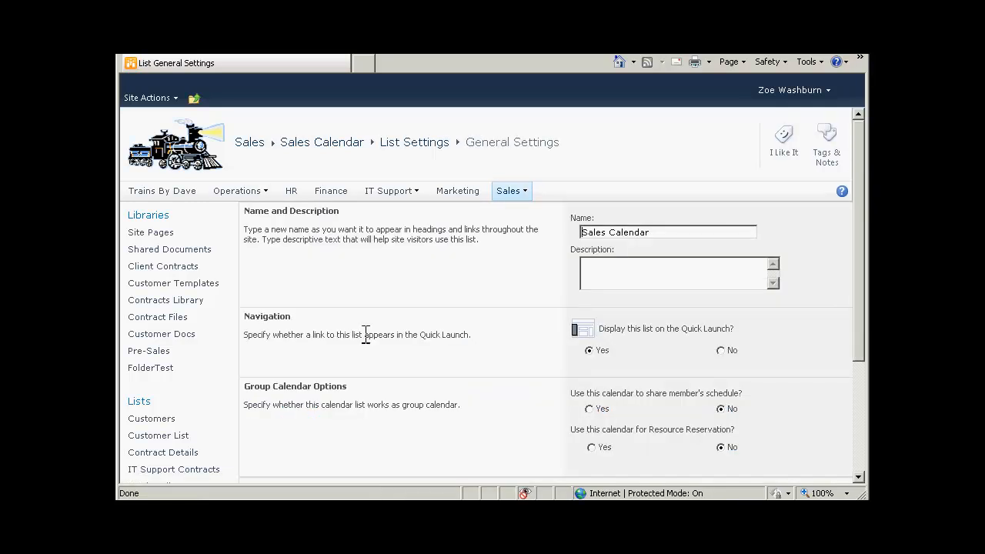
mouse_move(429, 326)
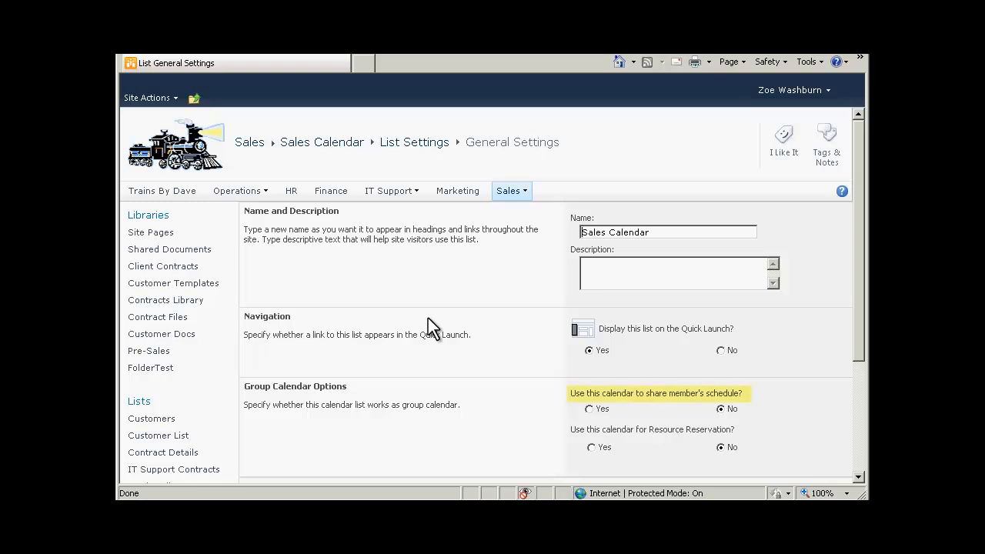
mouse_move(477, 356)
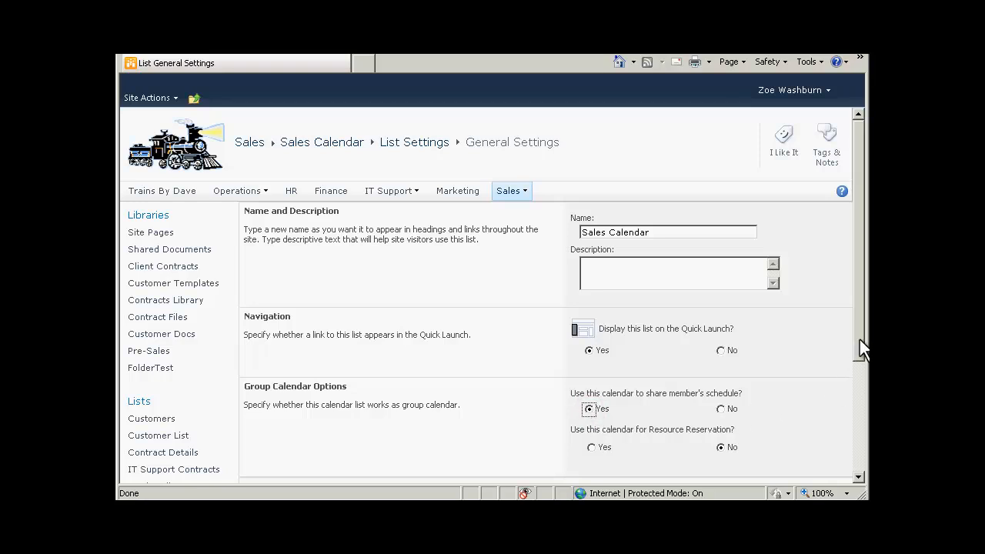
scroll(down, 3)
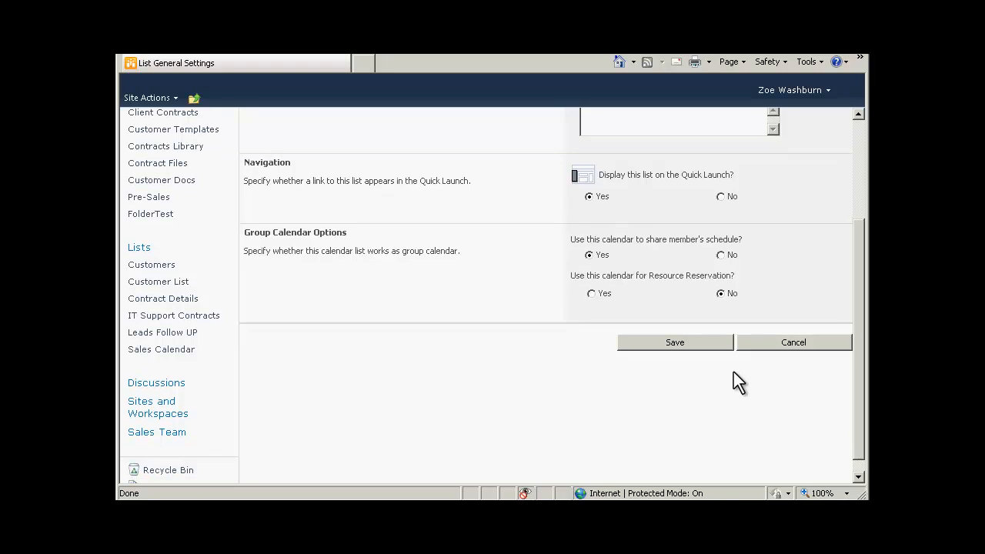
click(674, 341)
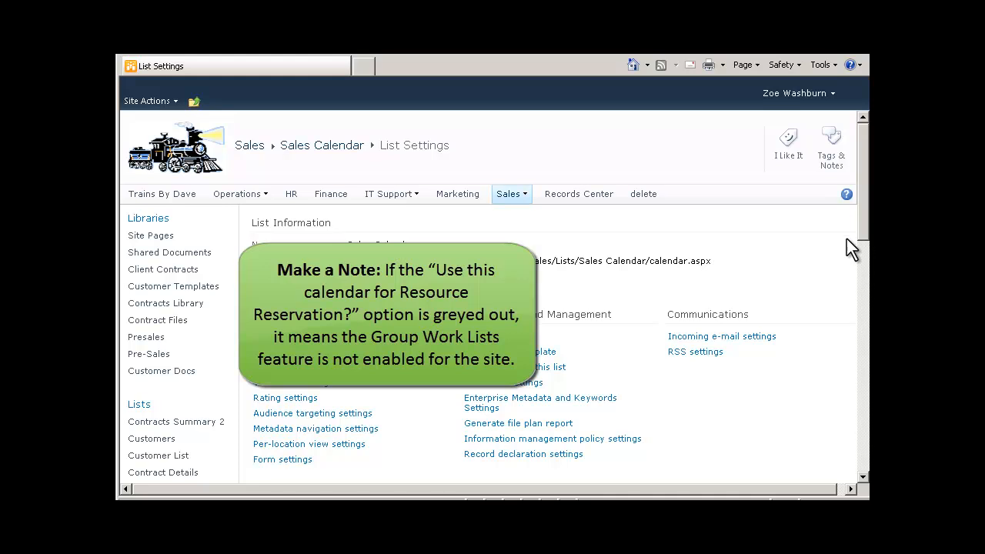
scroll(down, 3)
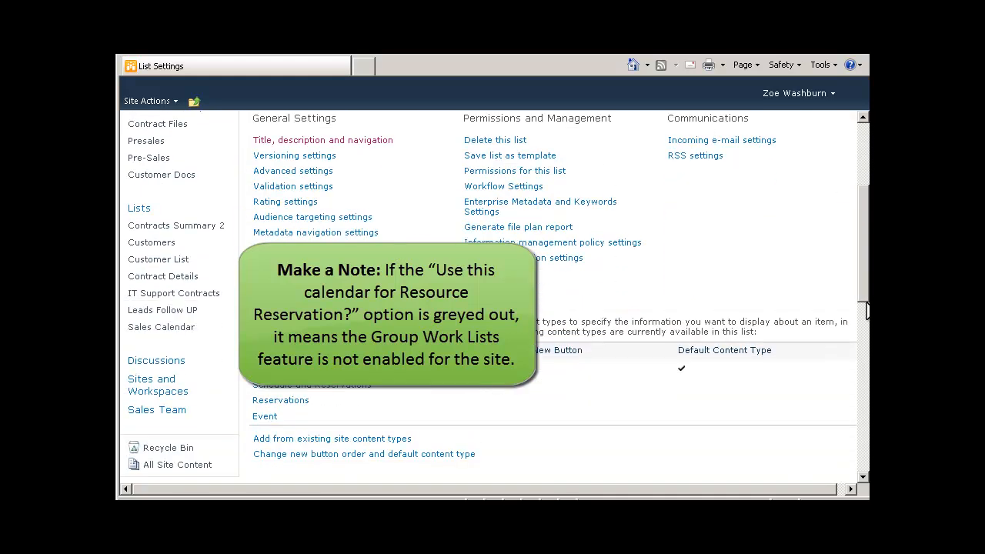
scroll(down, 3)
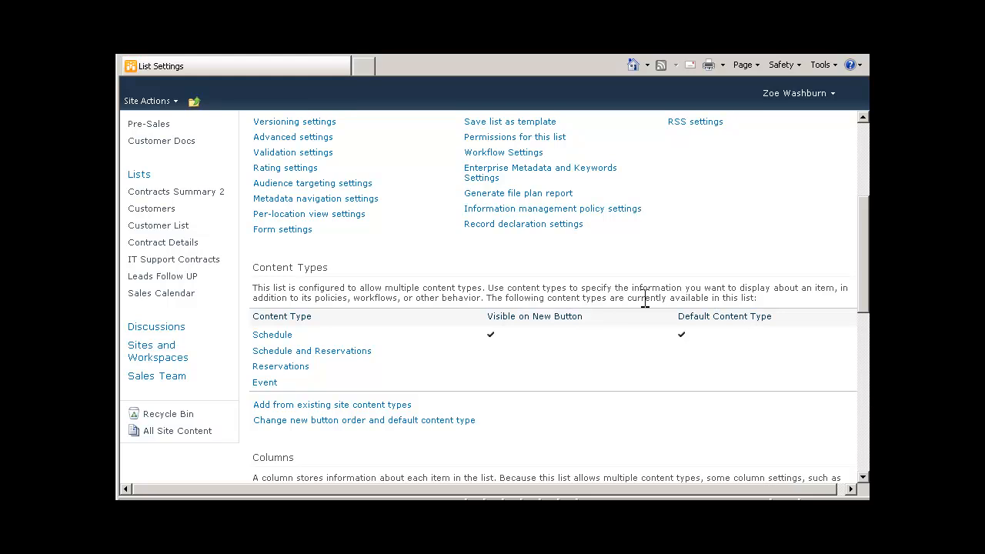
mouse_move(160, 292)
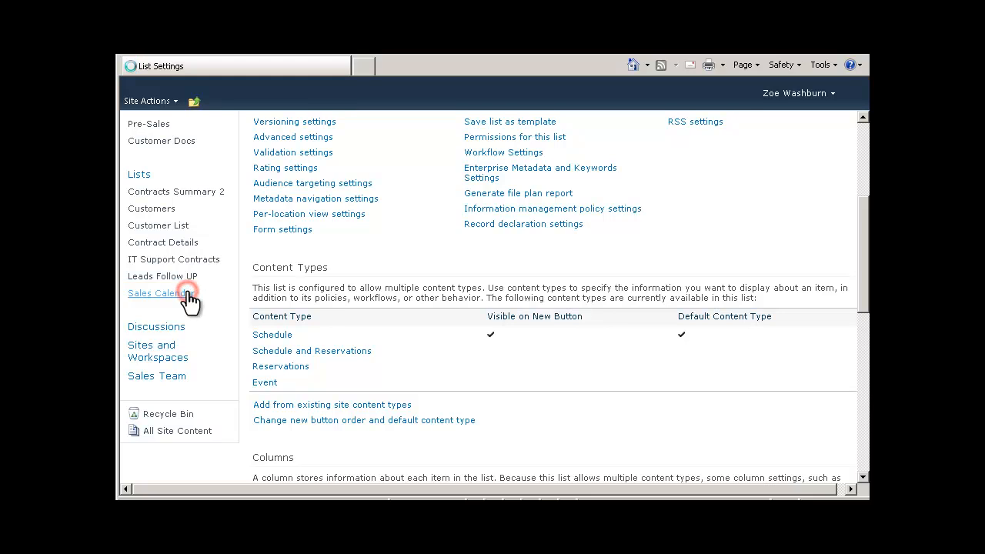
Reopen Sales Calendar as a weekly group calendar for Feb 20–26, 2011 showing Zoe Washburn and Add Person
click(154, 292)
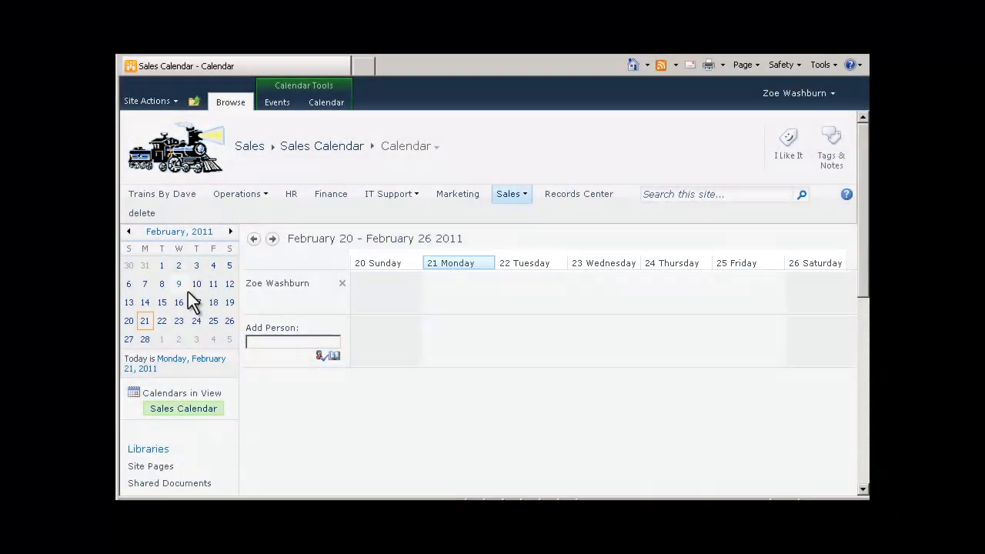
click(276, 283)
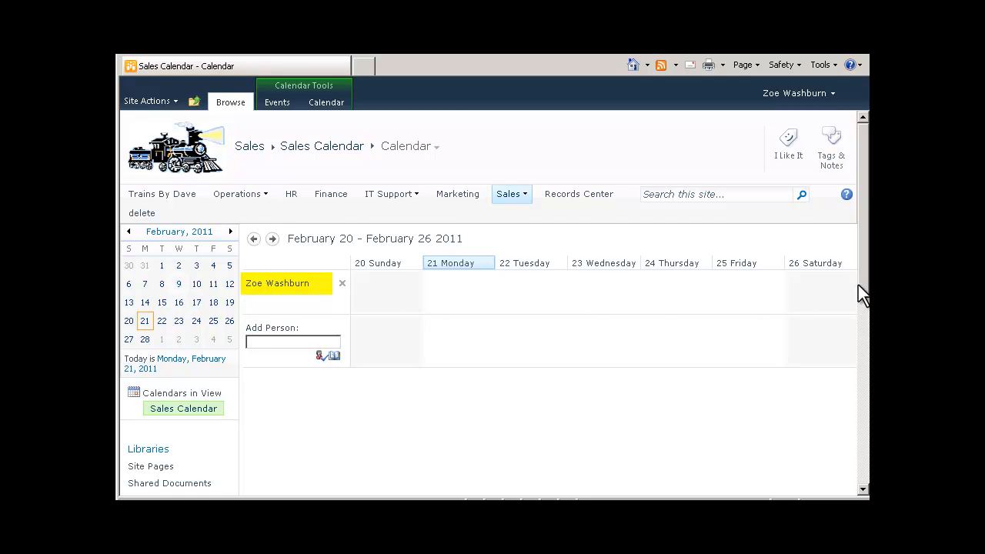
mouse_move(859, 300)
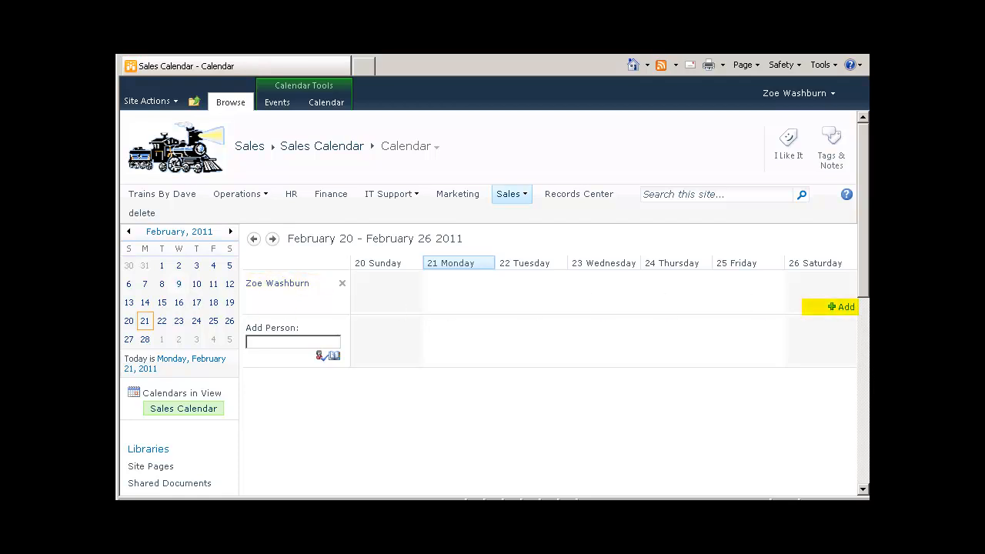